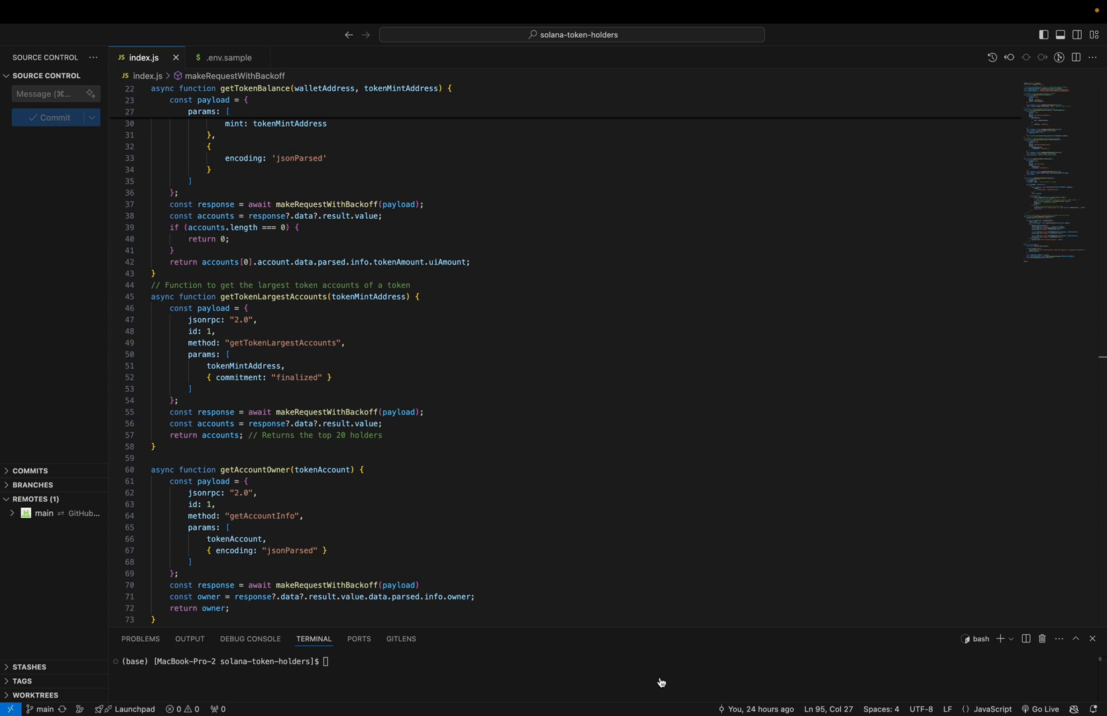
{"action": "mouse_move", "coordinate": [678, 585]}
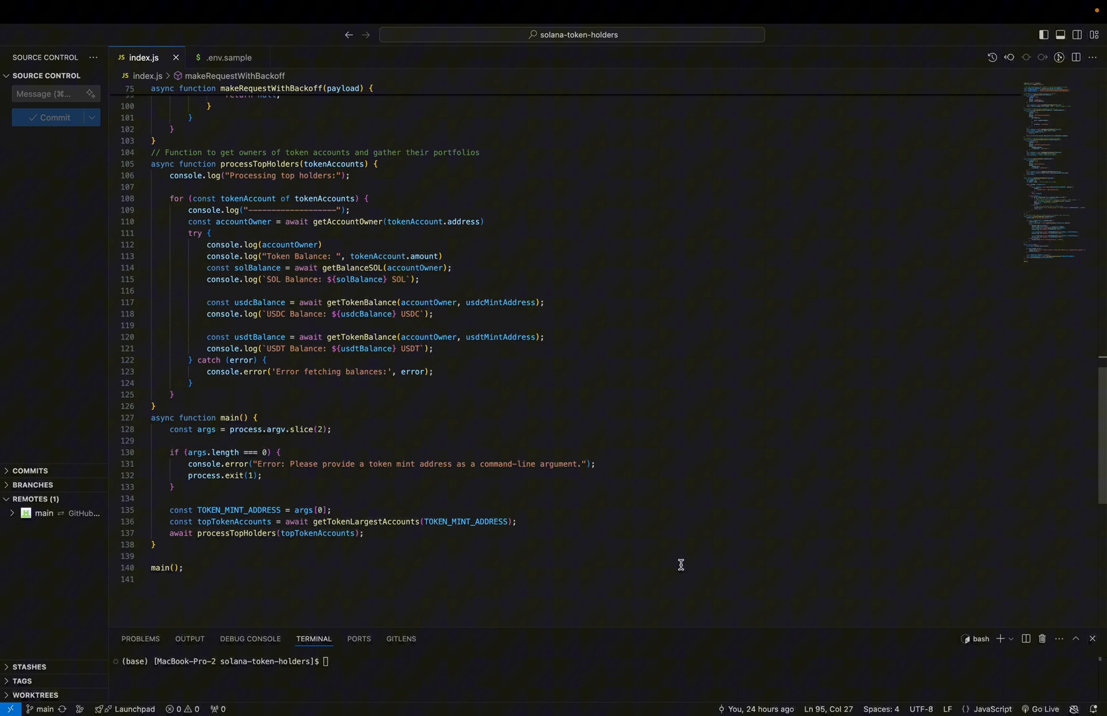
{"action": "mouse_move", "coordinate": [224, 75]}
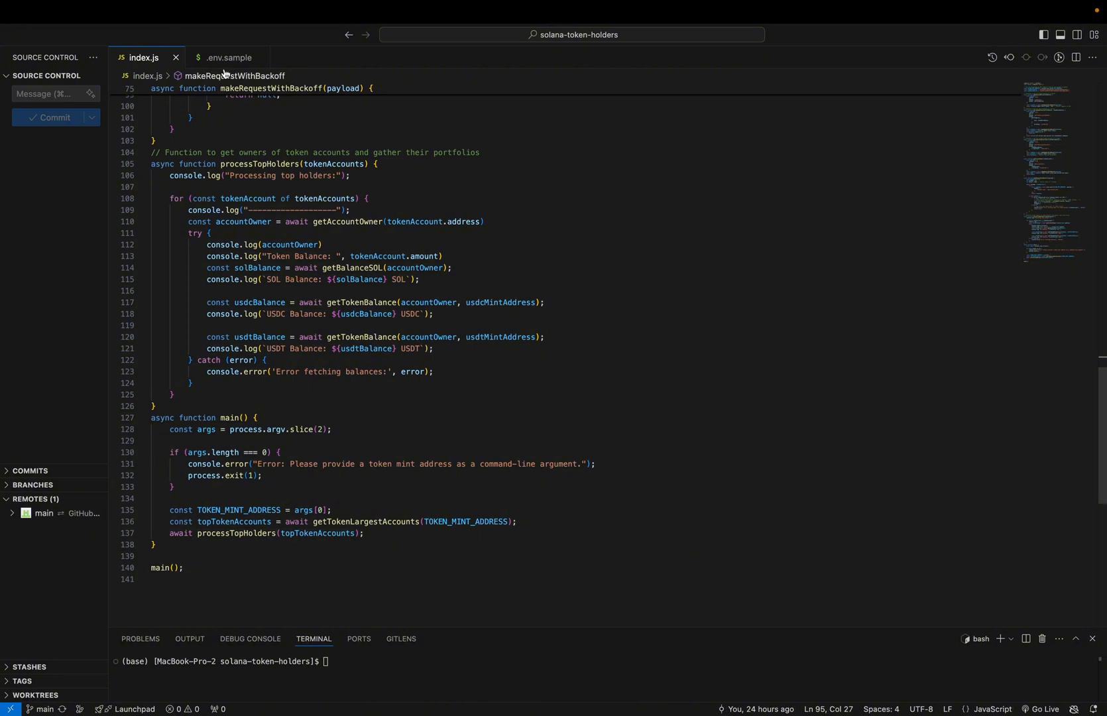
View the .env.sample file with the SOLANA_RPC_ENDPOINT setting
{"action": "left_click", "coordinate": [228, 59]}
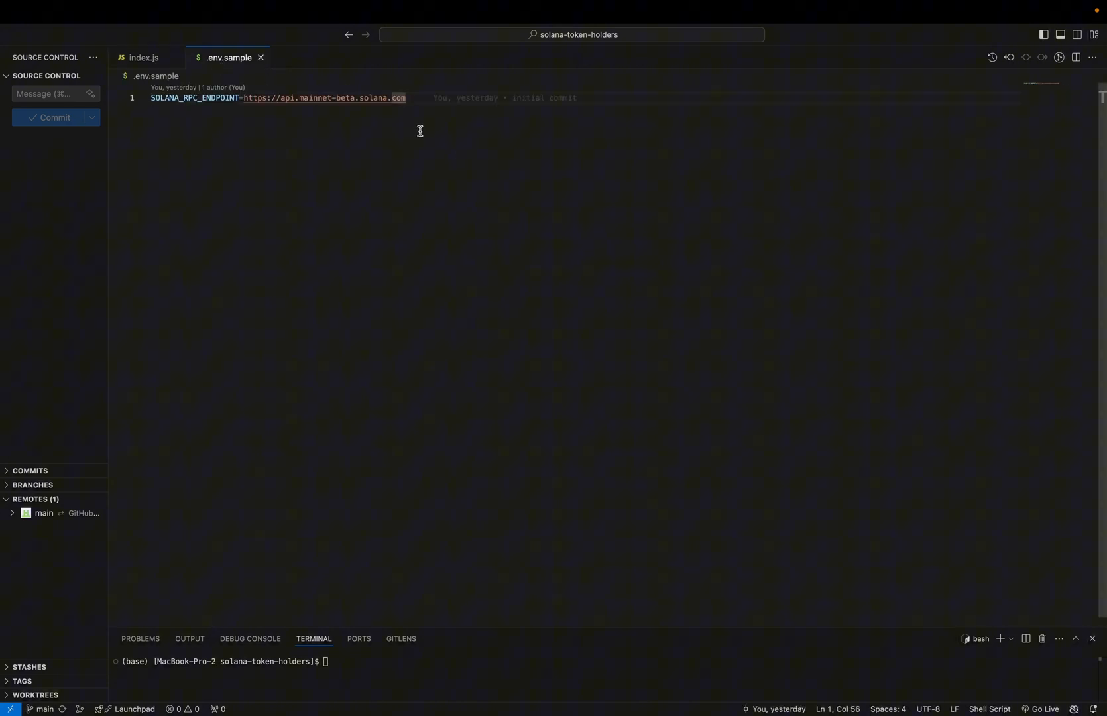
{"action": "mouse_move", "coordinate": [191, 122]}
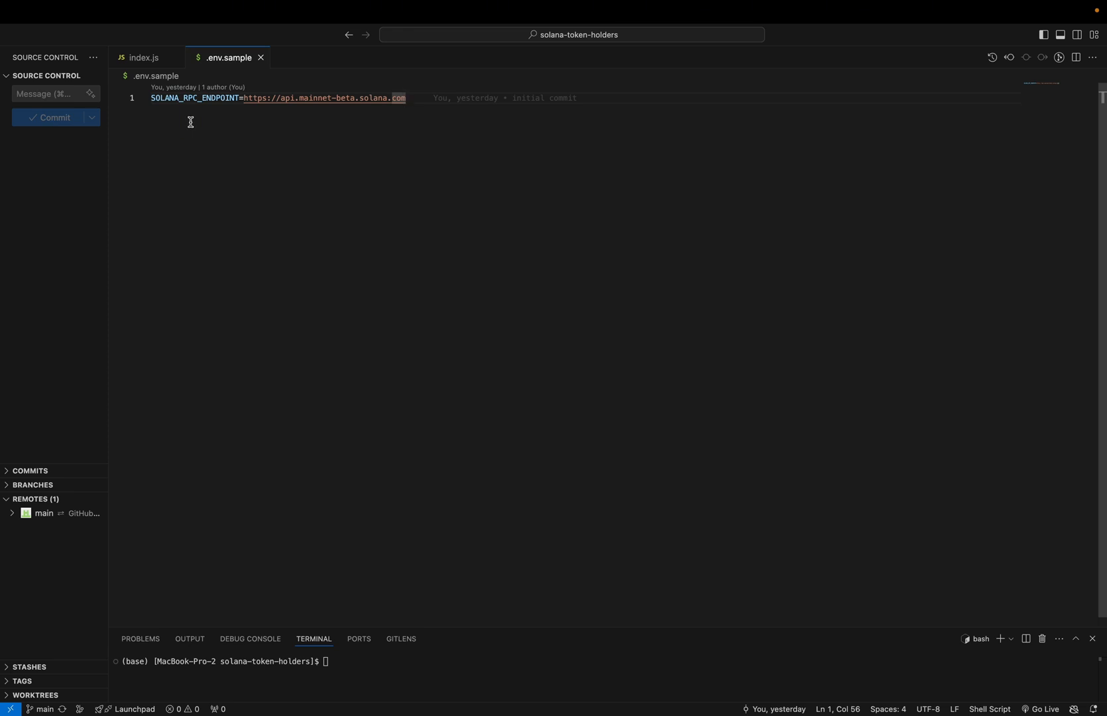
Return to index.js and review its holder-fetching functions
{"action": "left_click", "coordinate": [143, 57]}
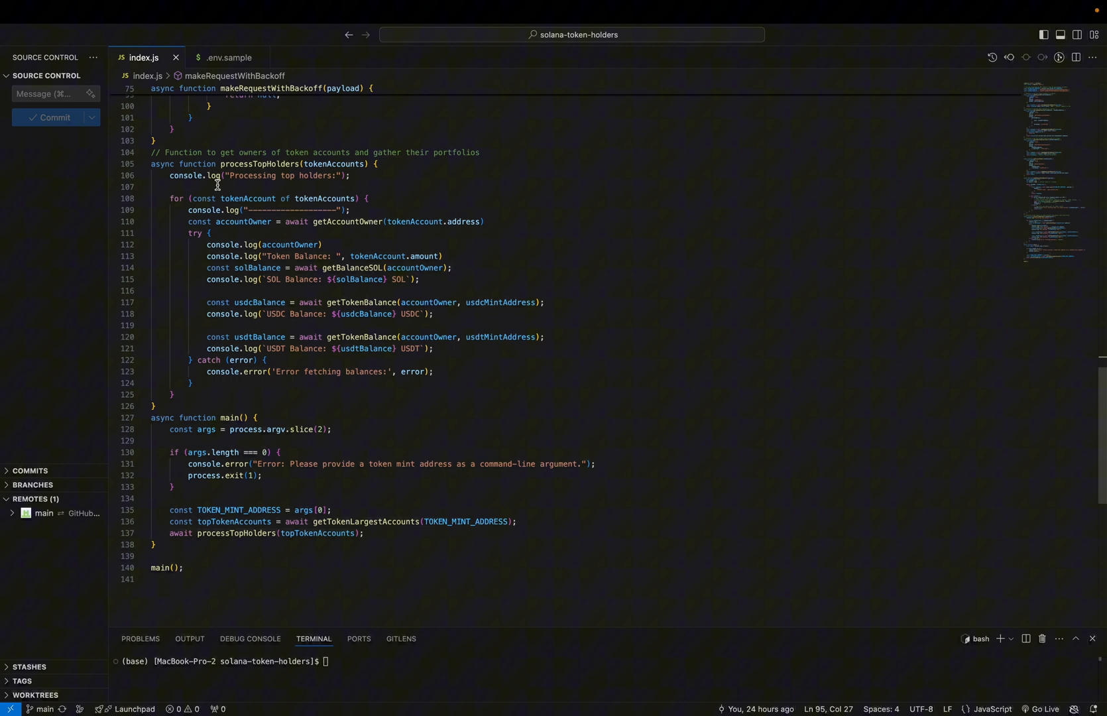
{"action": "mouse_move", "coordinate": [501, 394]}
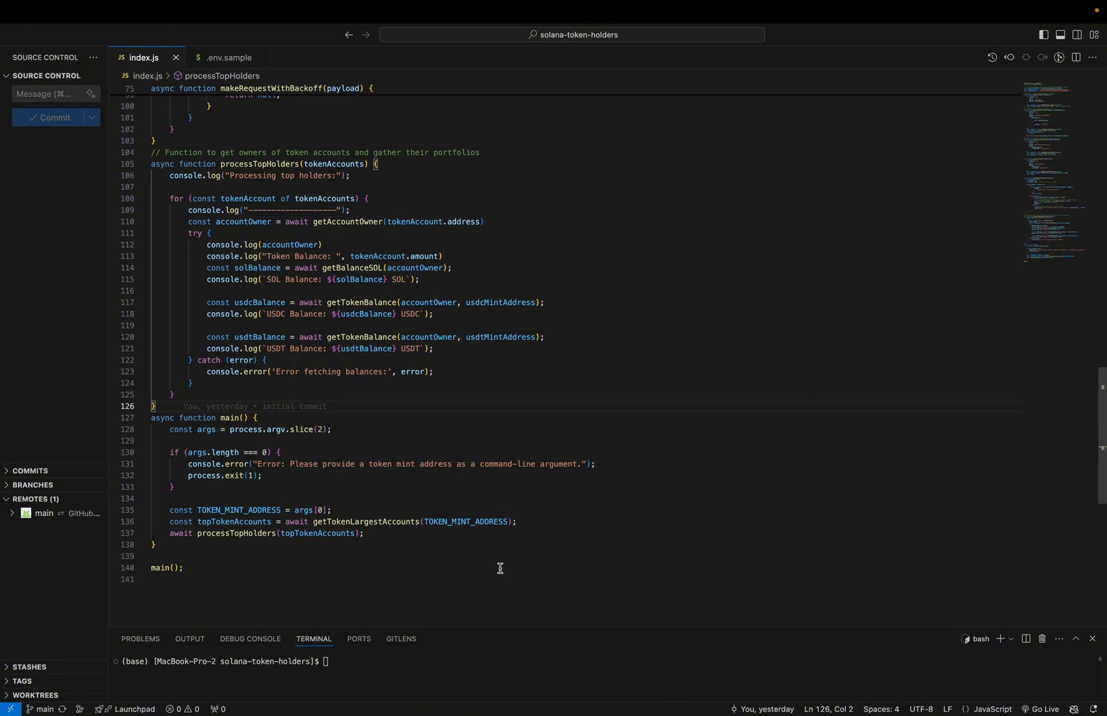
{"action": "mouse_move", "coordinate": [379, 235]}
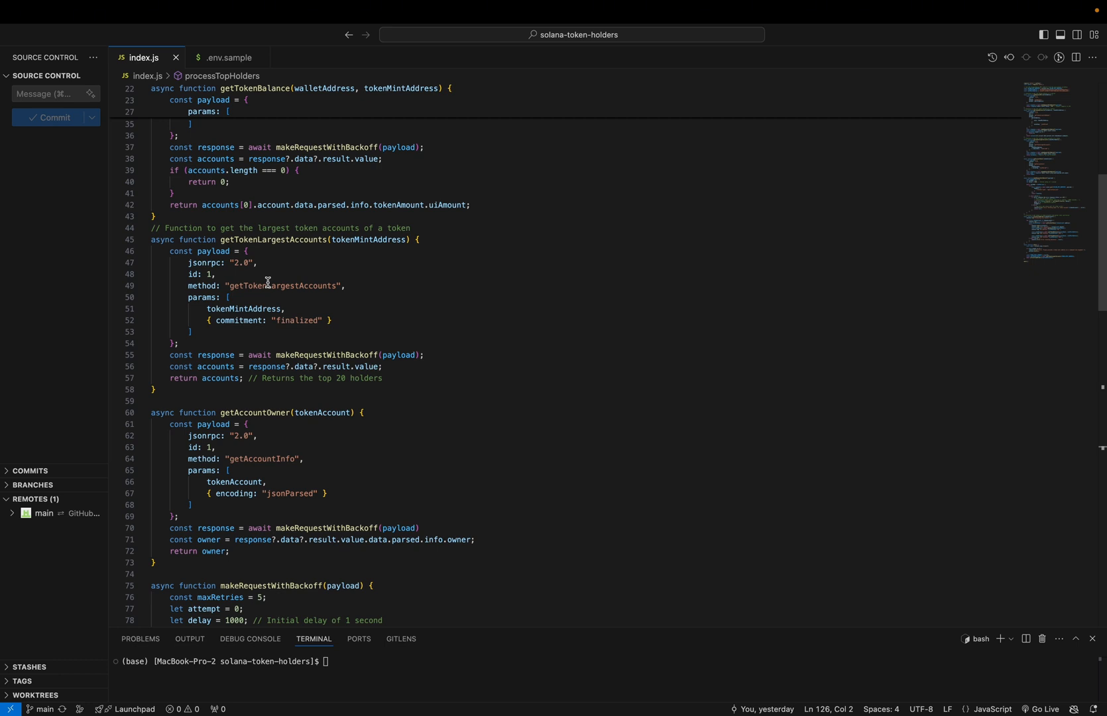
{"action": "scroll", "scroll_direction": "down", "scroll_amount": 3}
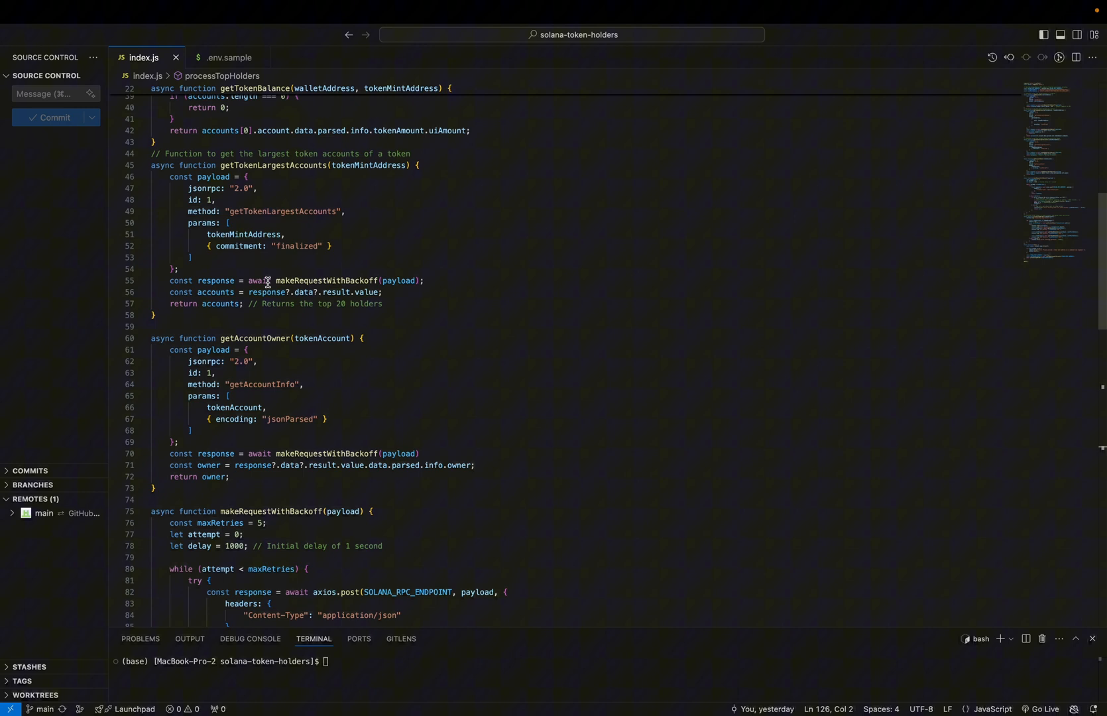
{"action": "scroll", "scroll_direction": "down", "scroll_amount": 3}
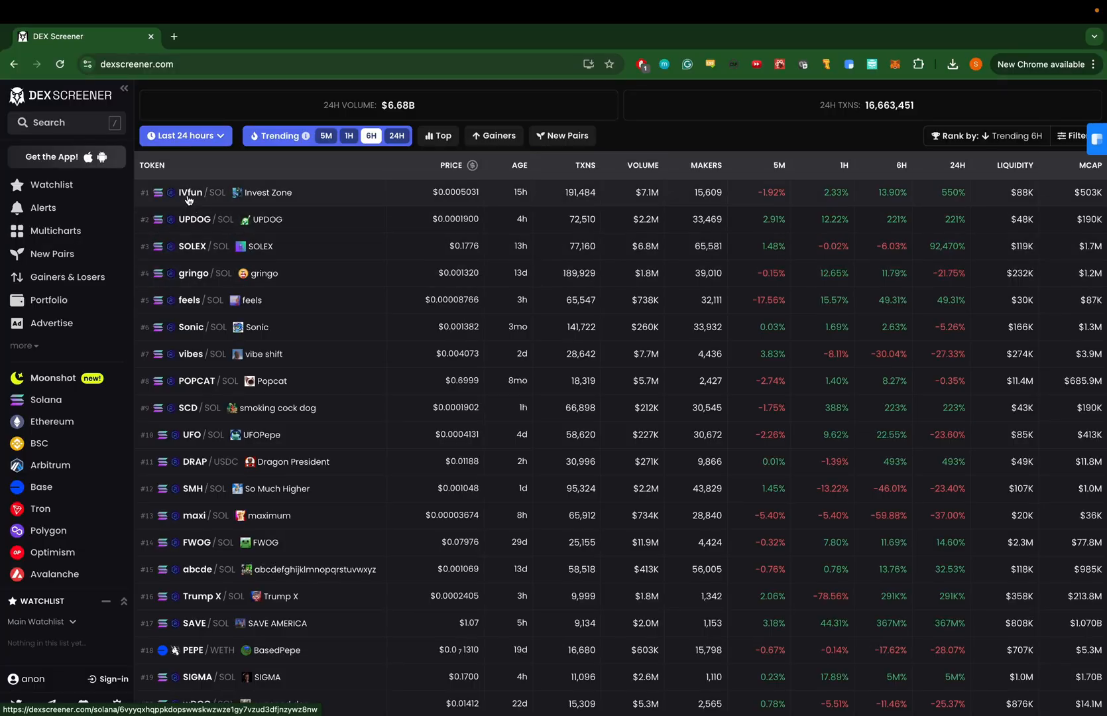
Select the top trending Solana token pair in DEX Screener
{"action": "left_click", "coordinate": [190, 193]}
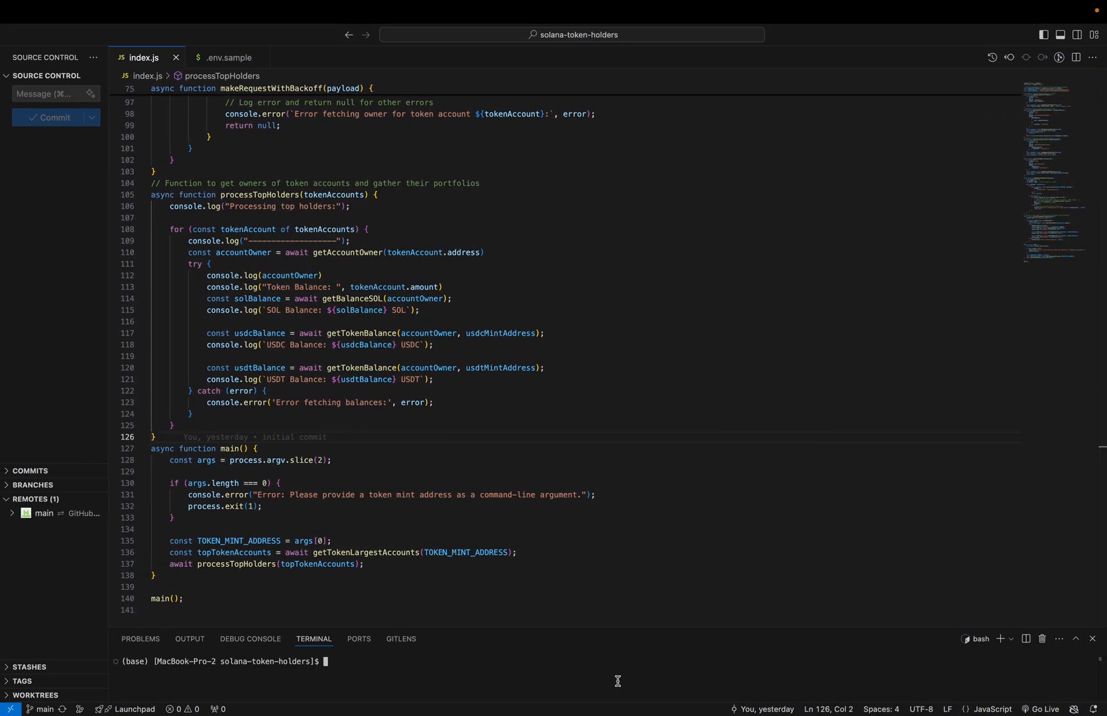
Run node index.js on mint address JBvasBMWmrS8LPEgLYZfWG1ZDu7bBXNqADMpHA2zpump
{"action": "type", "text": "node inde"}
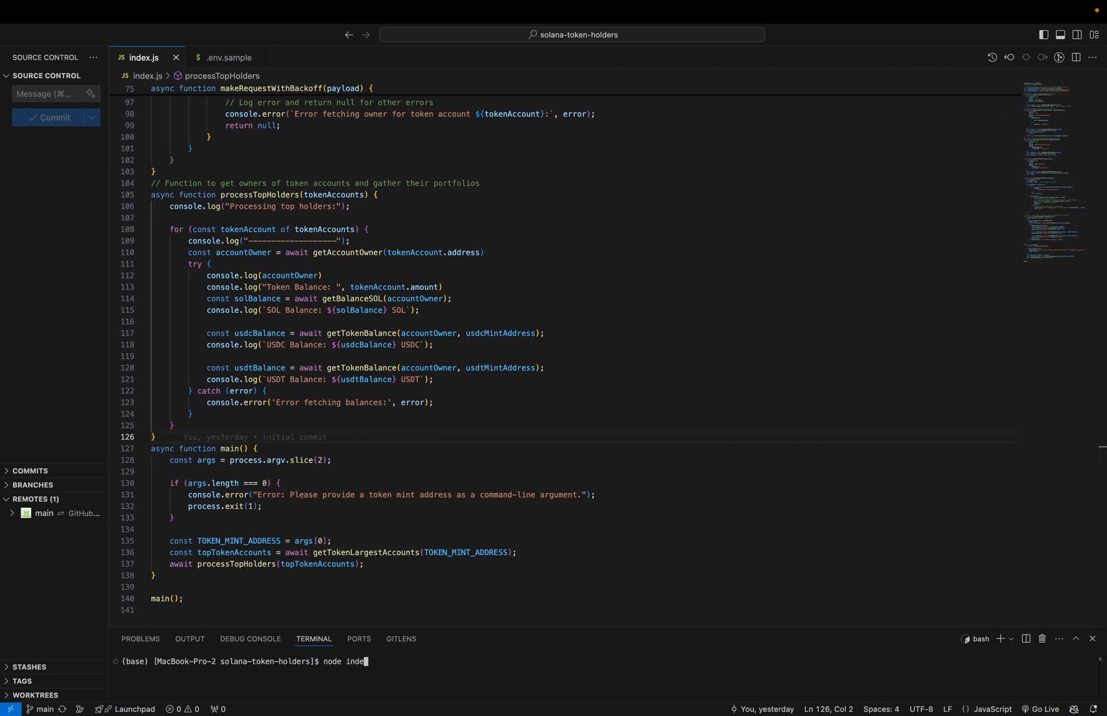
{"action": "type", "text": "x.js"}
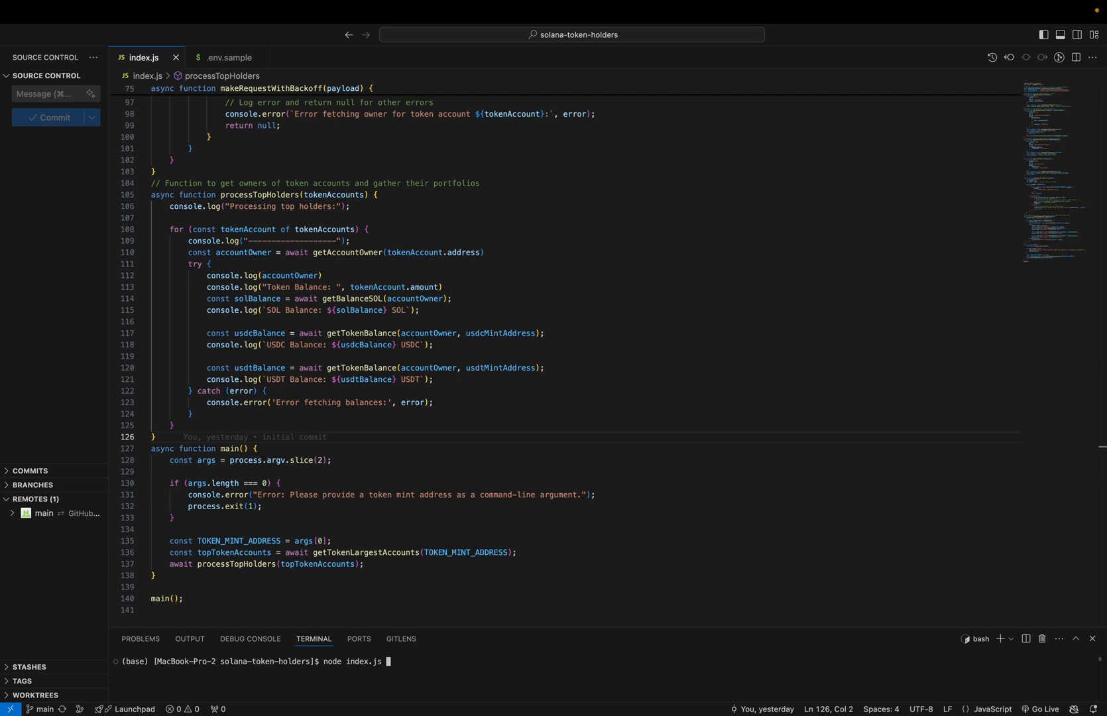
{"action": "type", "text": "JBvasBMWmrS8LPEgLYZfWG1ZDu7bBXNqADMpHA2zpump"}
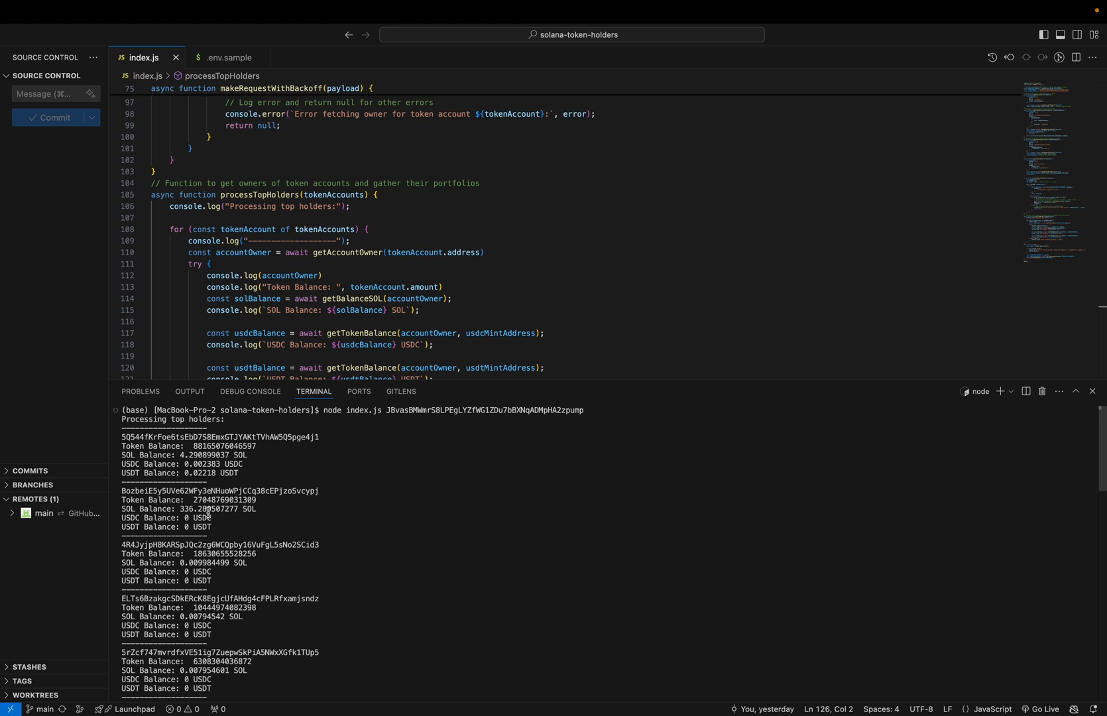
{"action": "scroll", "scroll_direction": "down", "scroll_amount": 3}
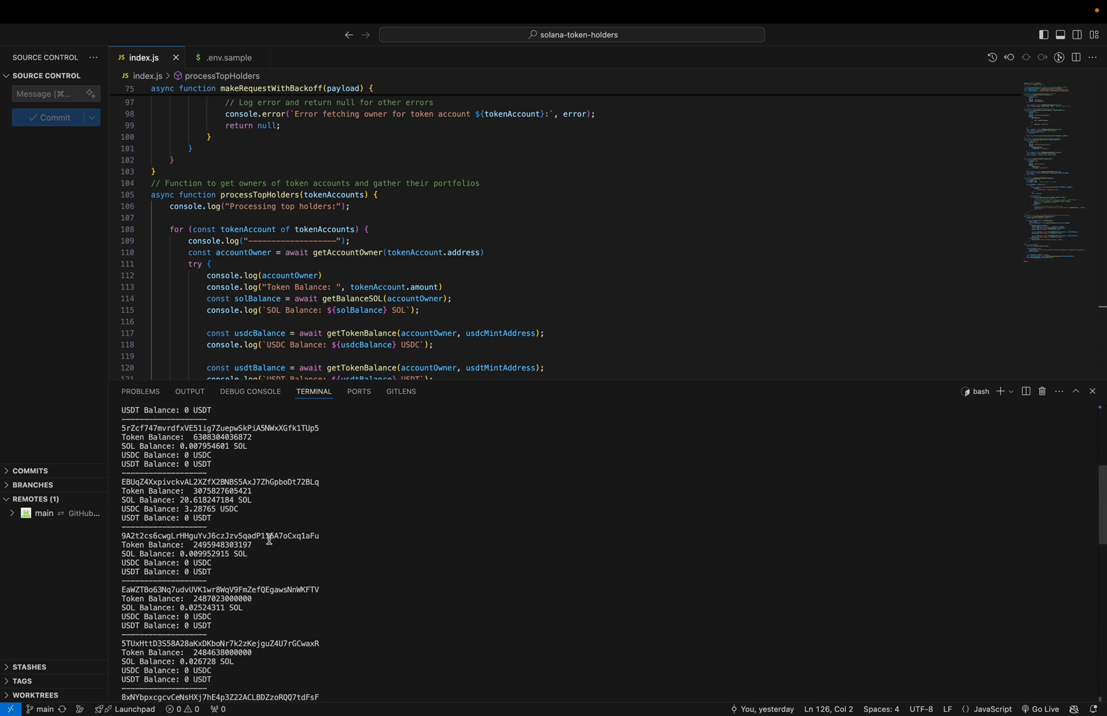
{"action": "scroll", "scroll_direction": "down", "scroll_amount": 3}
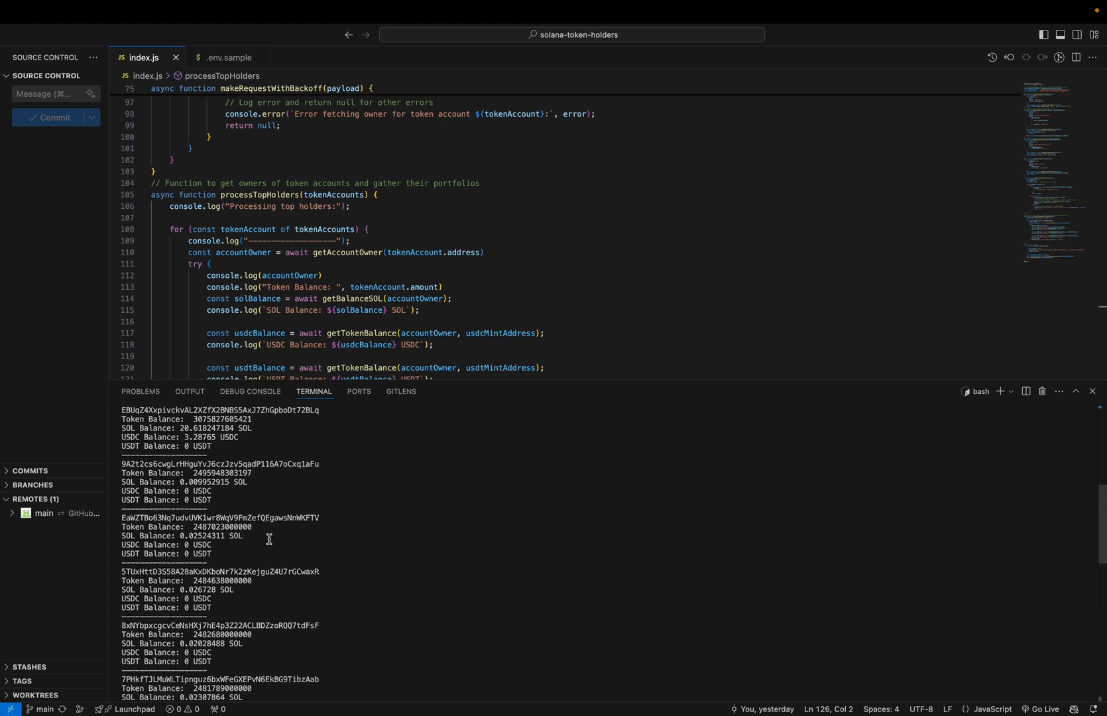
{"action": "scroll", "scroll_direction": "down", "scroll_amount": 3}
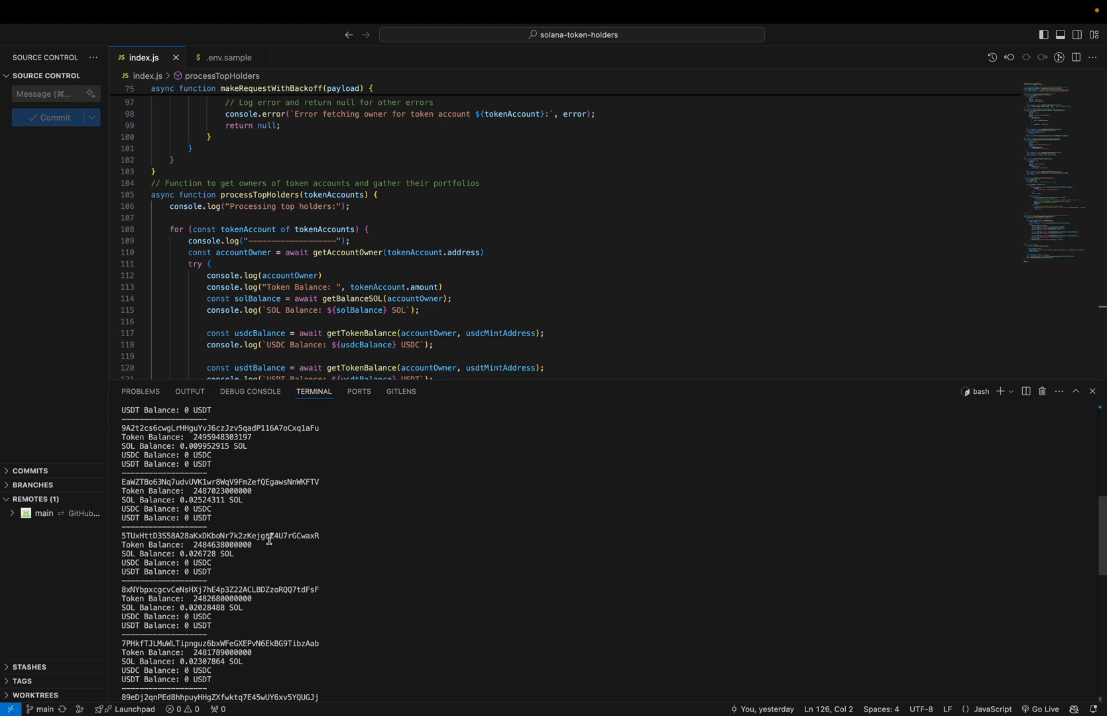
{"action": "scroll", "scroll_direction": "down", "scroll_amount": 3}
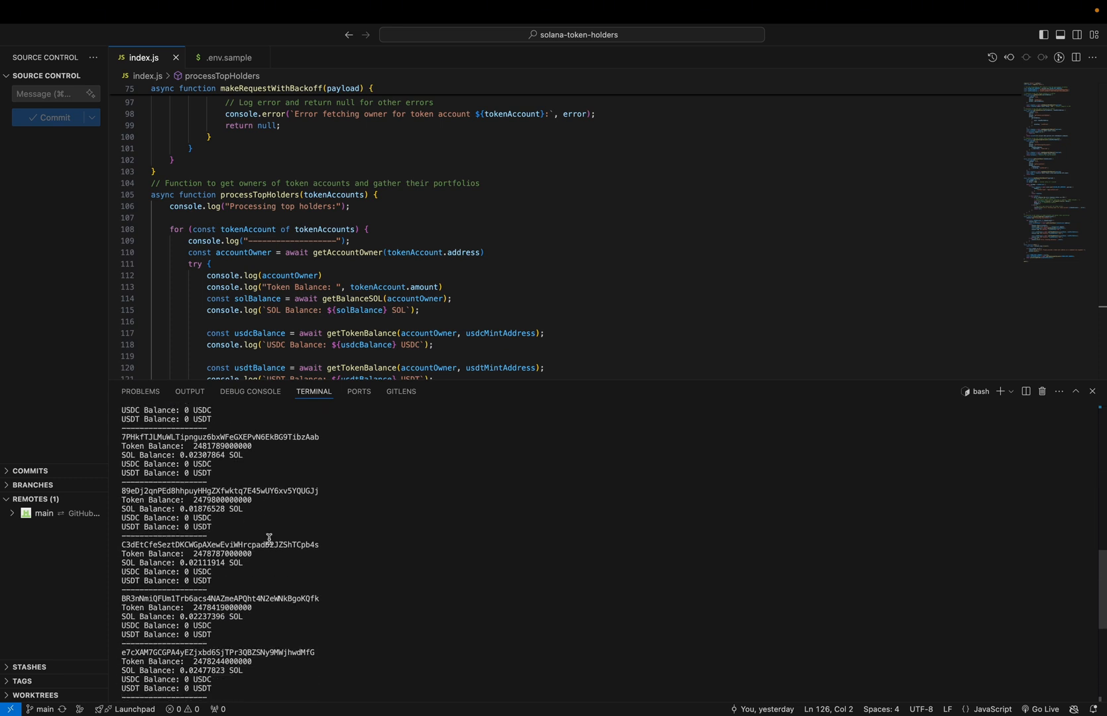
{"action": "scroll", "scroll_direction": "down", "scroll_amount": 3}
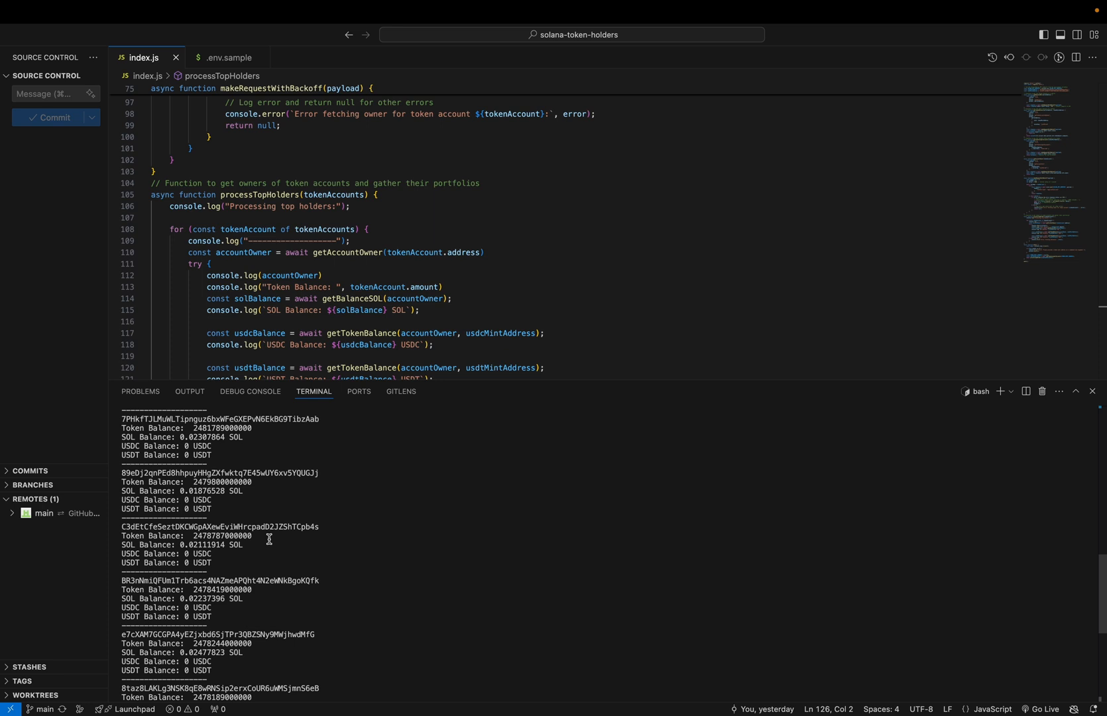
{"action": "scroll", "scroll_direction": "down", "scroll_amount": 3}
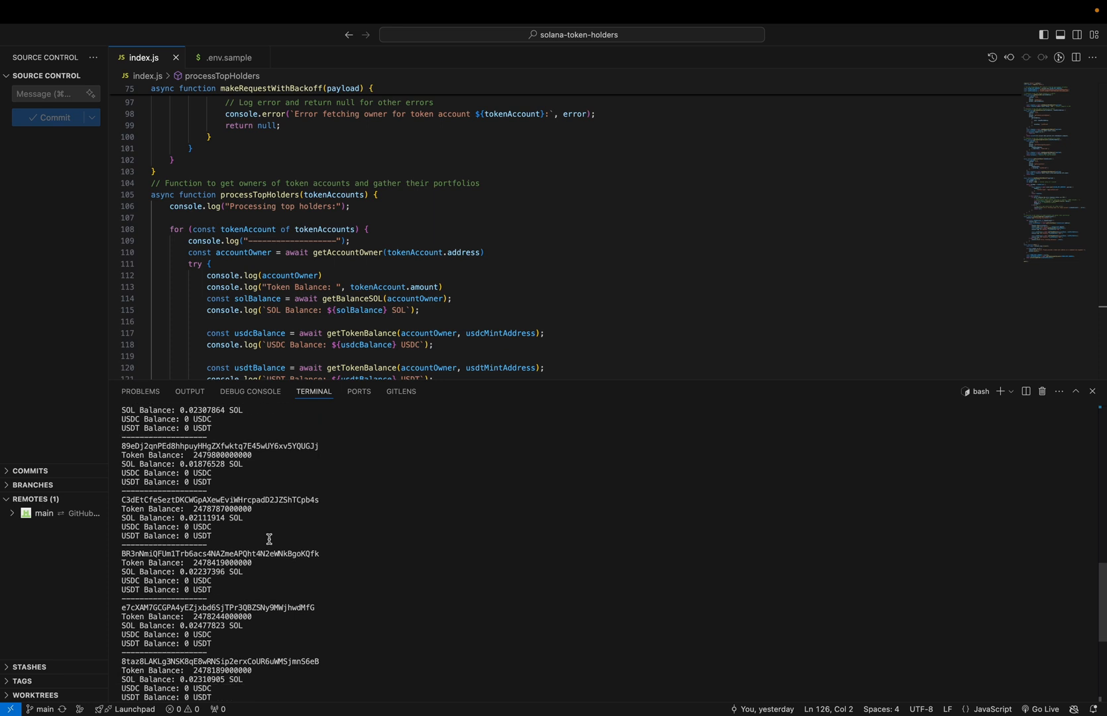
{"action": "scroll", "scroll_direction": "down", "scroll_amount": 3}
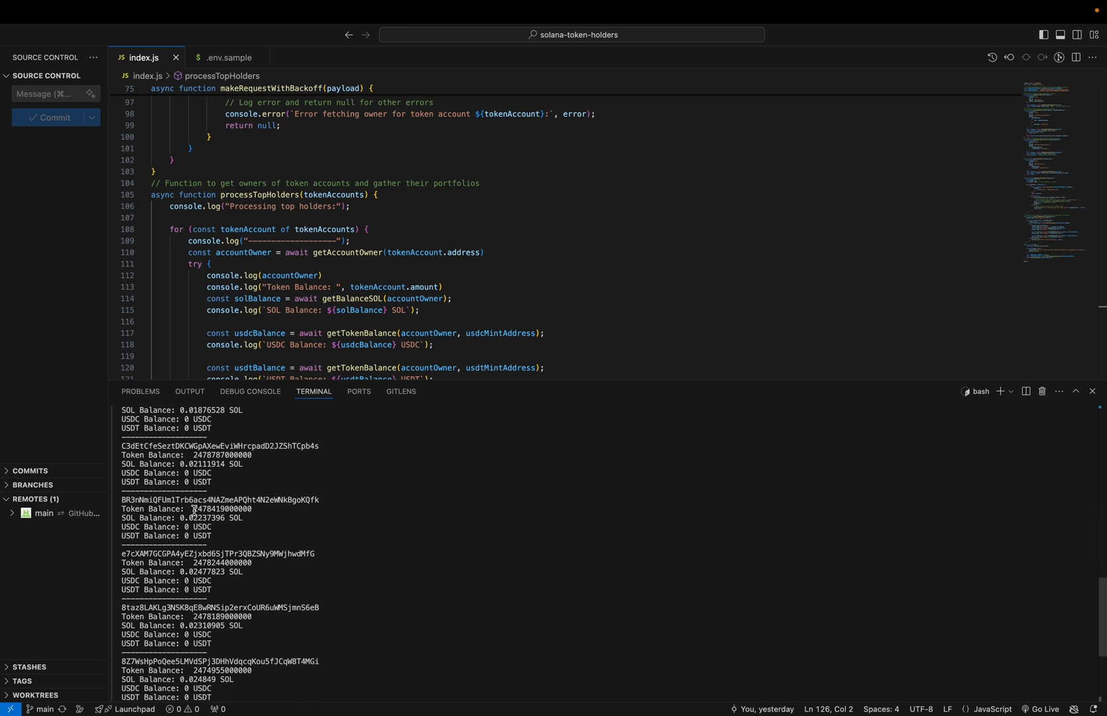
{"action": "scroll", "scroll_direction": "down", "scroll_amount": 3}
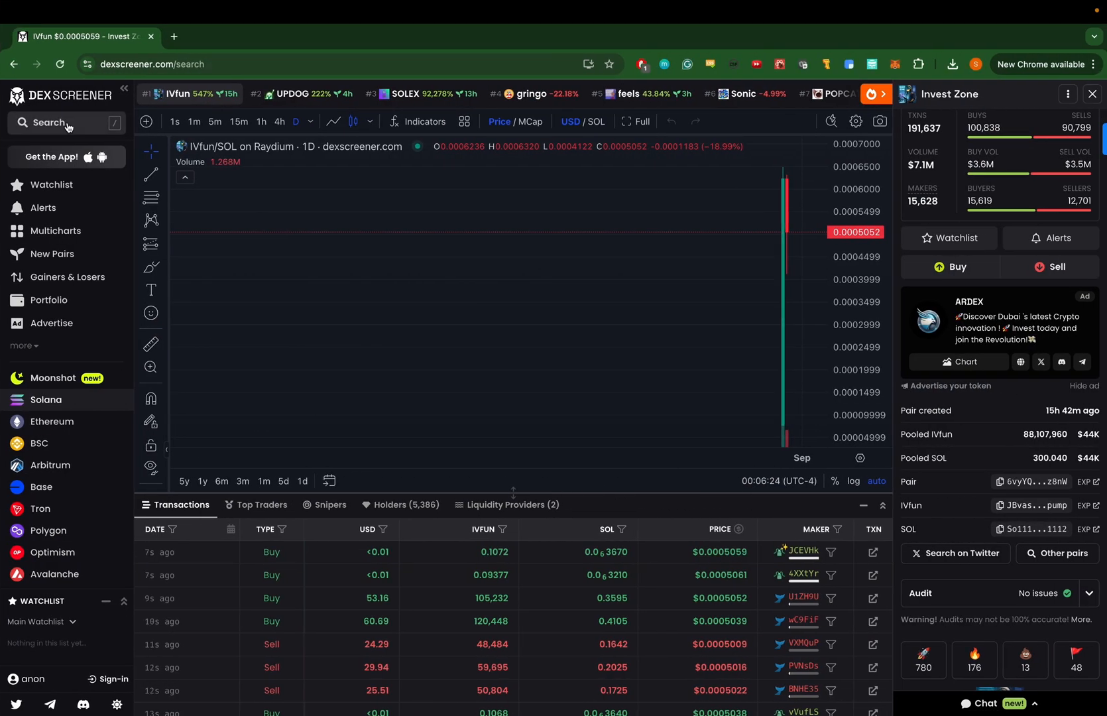
Search DEX Screener for the $wif token
{"action": "left_click", "coordinate": [64, 122]}
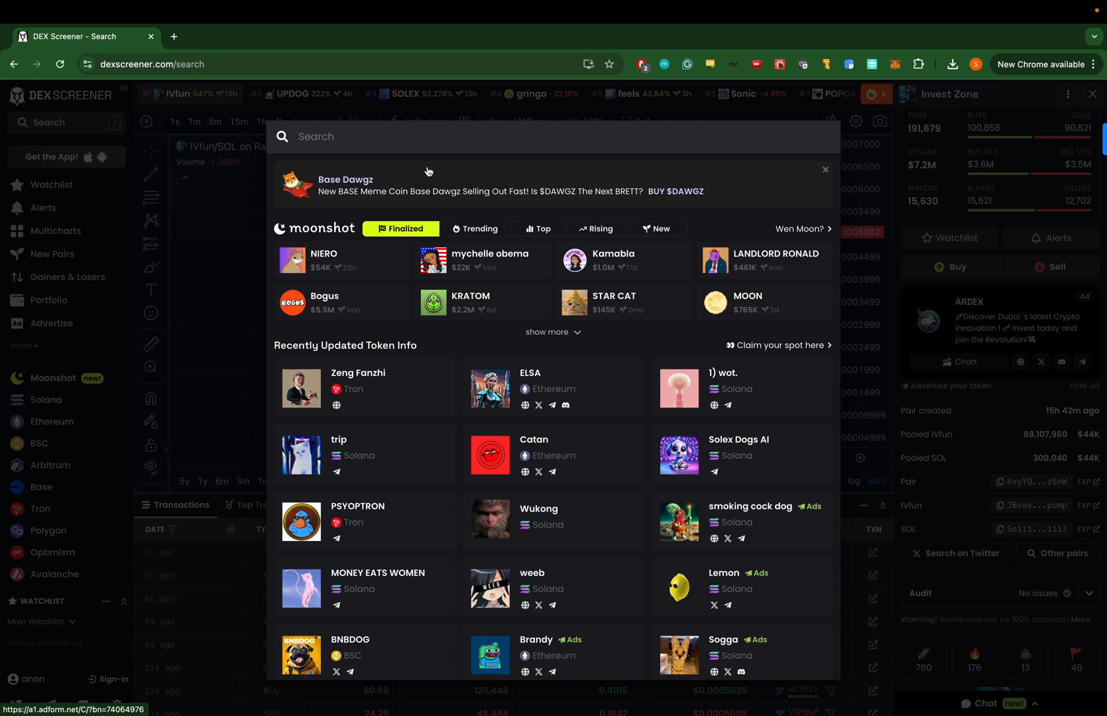
{"action": "type", "text": "$"}
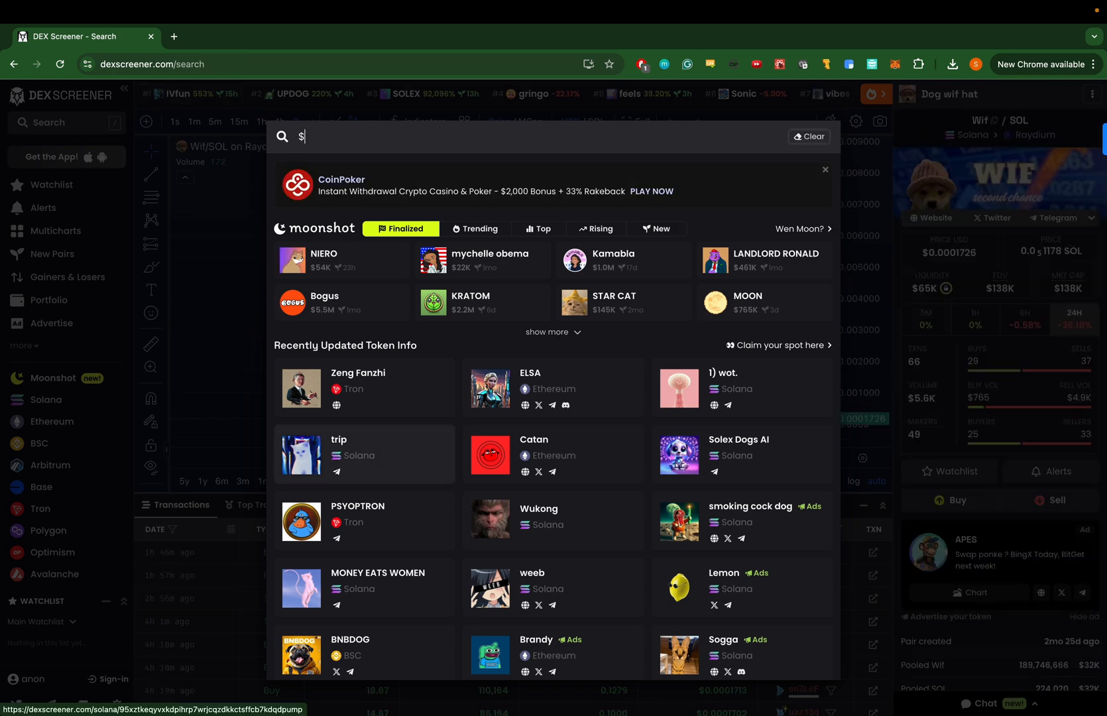
{"action": "type", "text": "wif"}
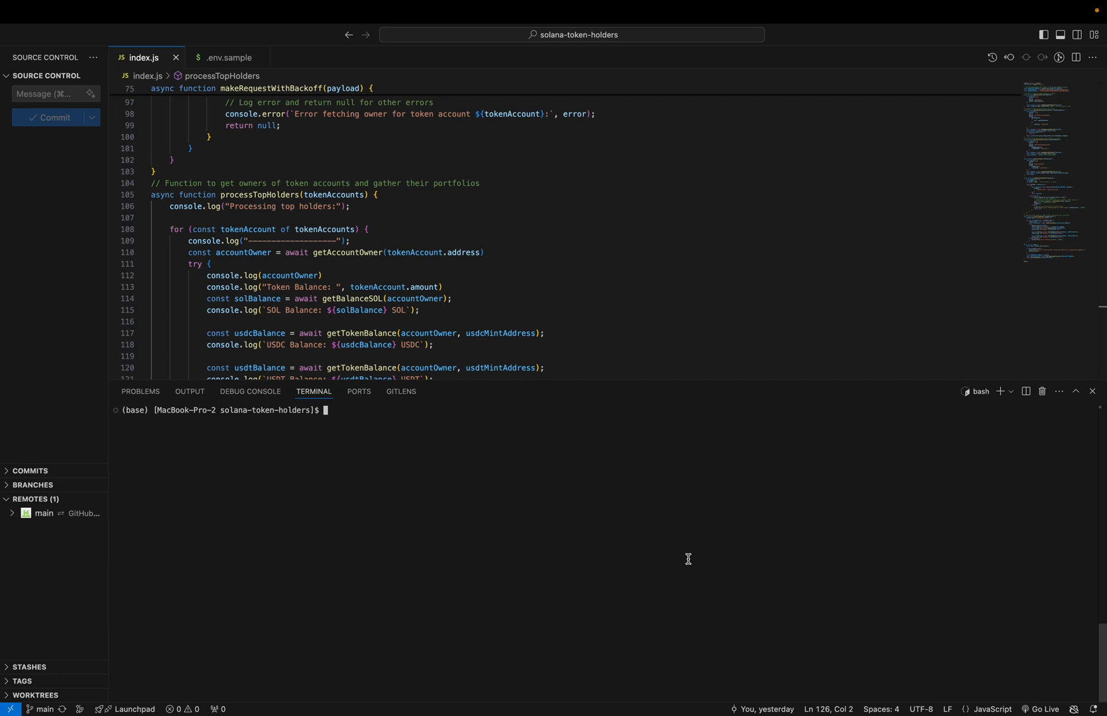
Run node index.js on mint address EKpQGSJtjMFqKZ9KQanSqYXRcF8fBopzLHYxdM65zcjm
{"action": "type", "text": "node i"}
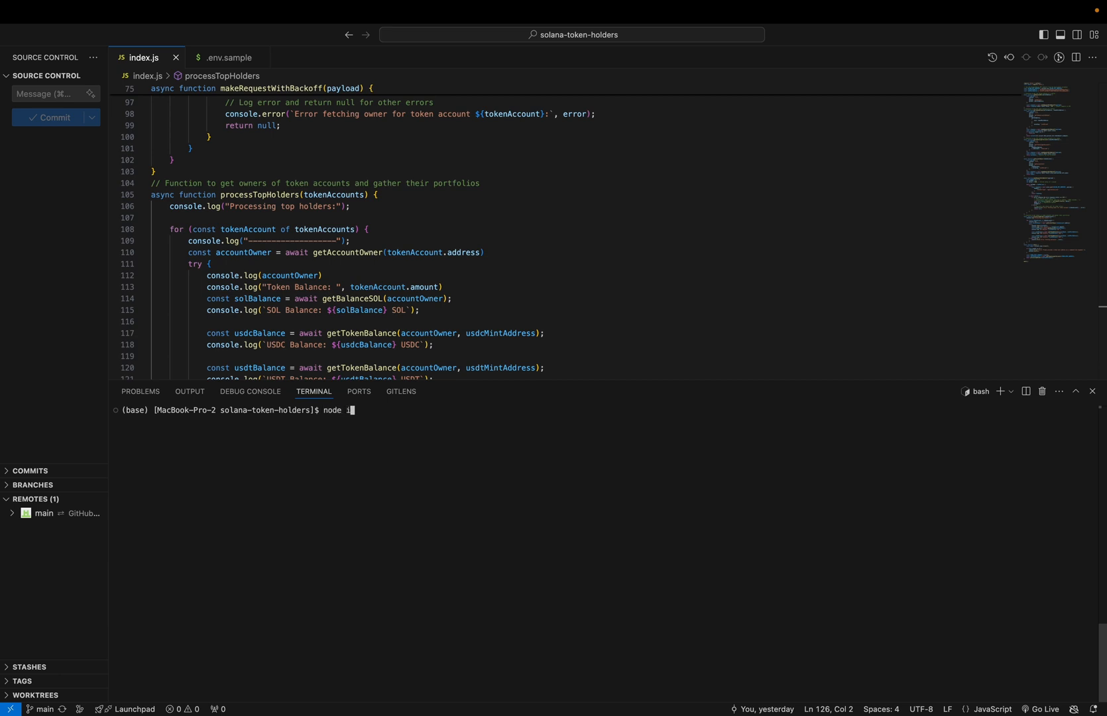
{"action": "type", "text": "ndex.js"}
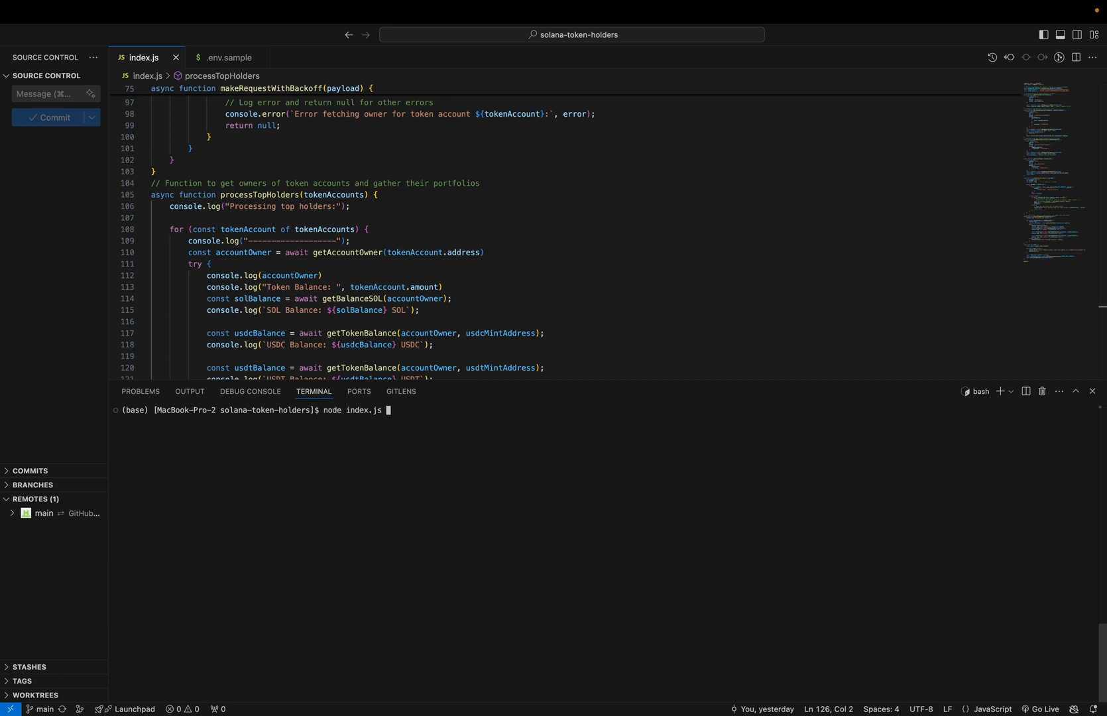
{"action": "type", "text": "EKpQGSJtjMFqKZ9KQanSqYXRcF8fBopzLHYxdM65zcjm"}
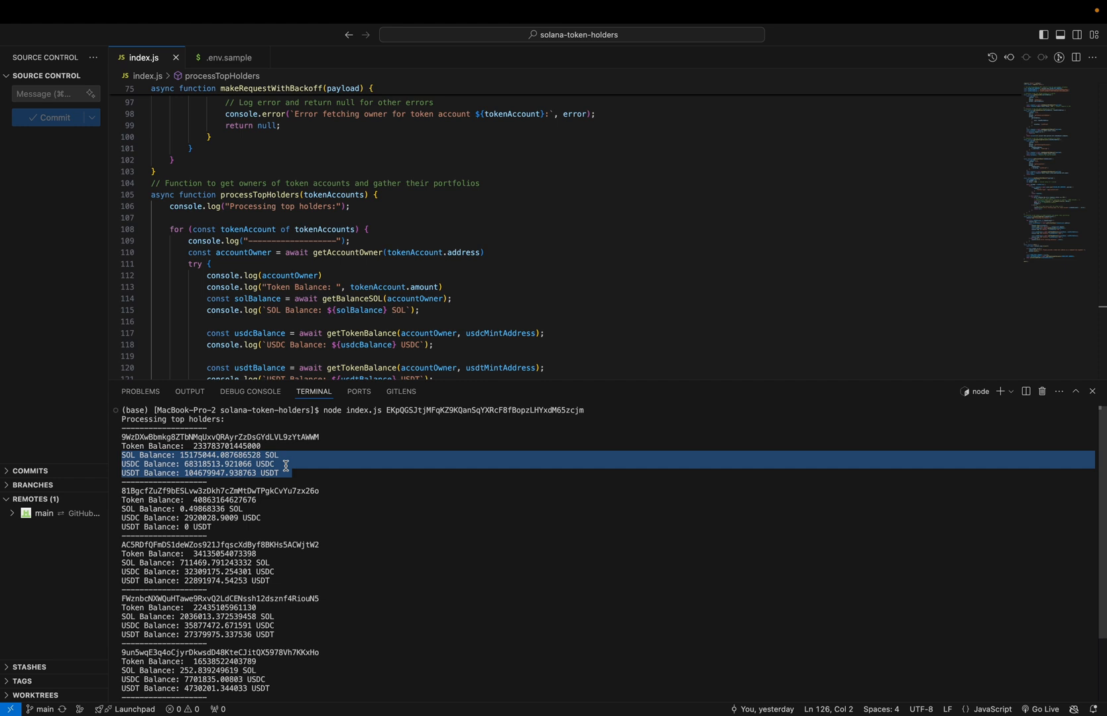
{"action": "mouse_move", "coordinate": [285, 470]}
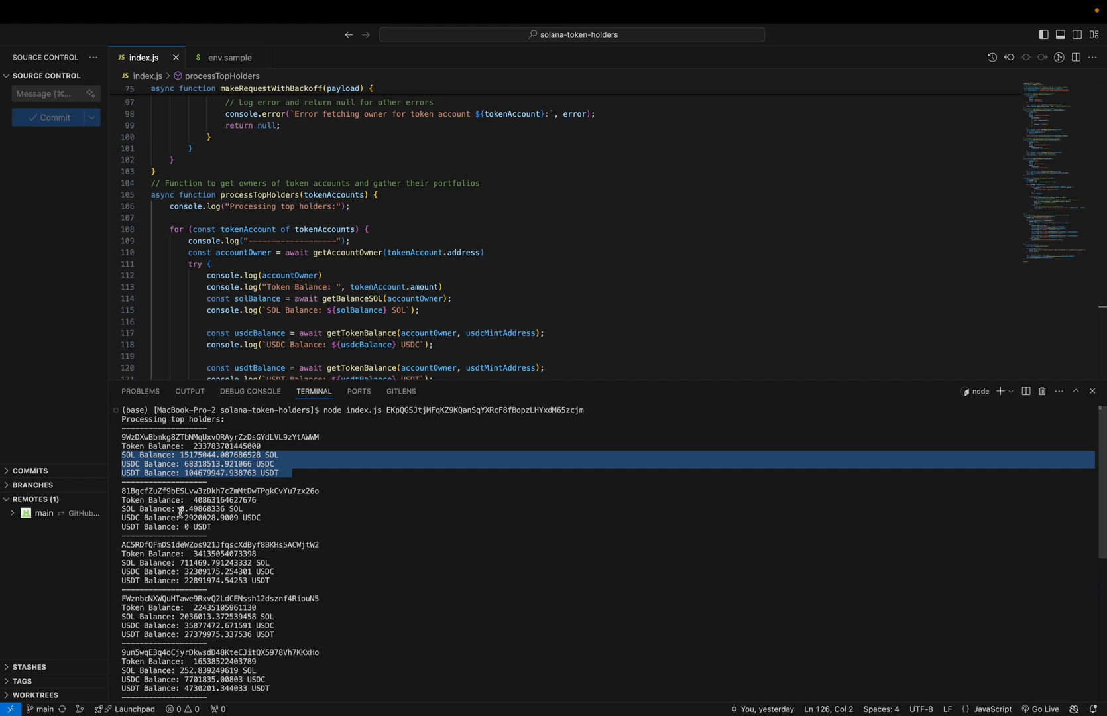
Inspect the second holder's USDC balance and scroll through the remaining holder list
{"action": "double_click", "coordinate": [205, 509]}
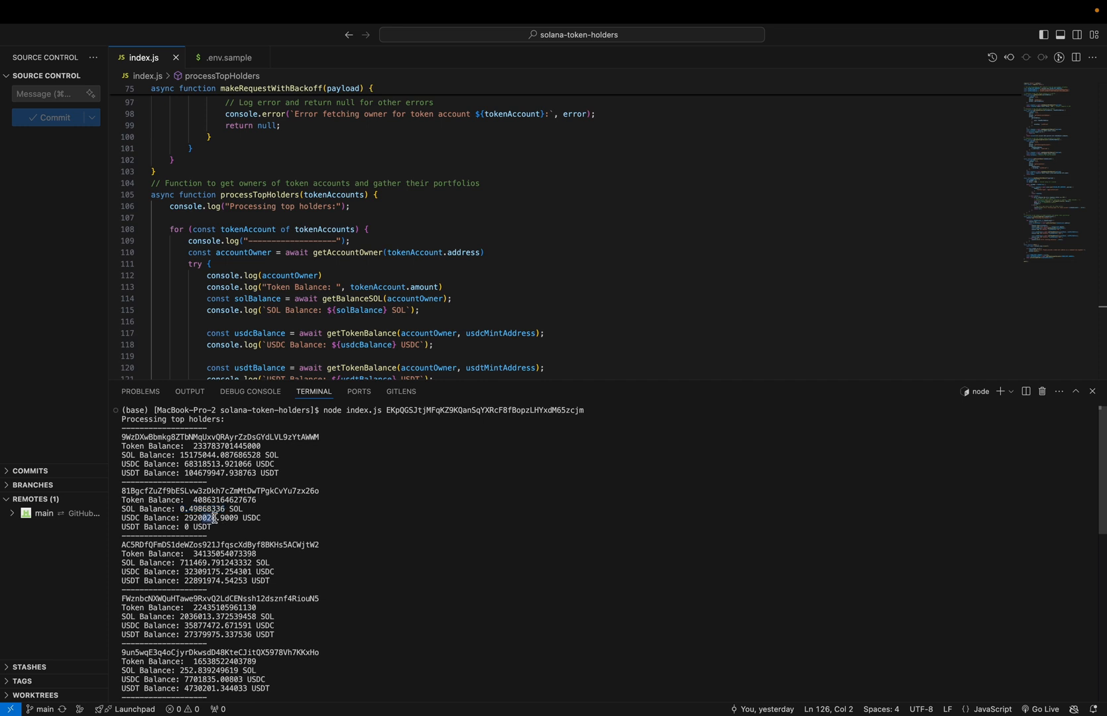
{"action": "mouse_move", "coordinate": [235, 518]}
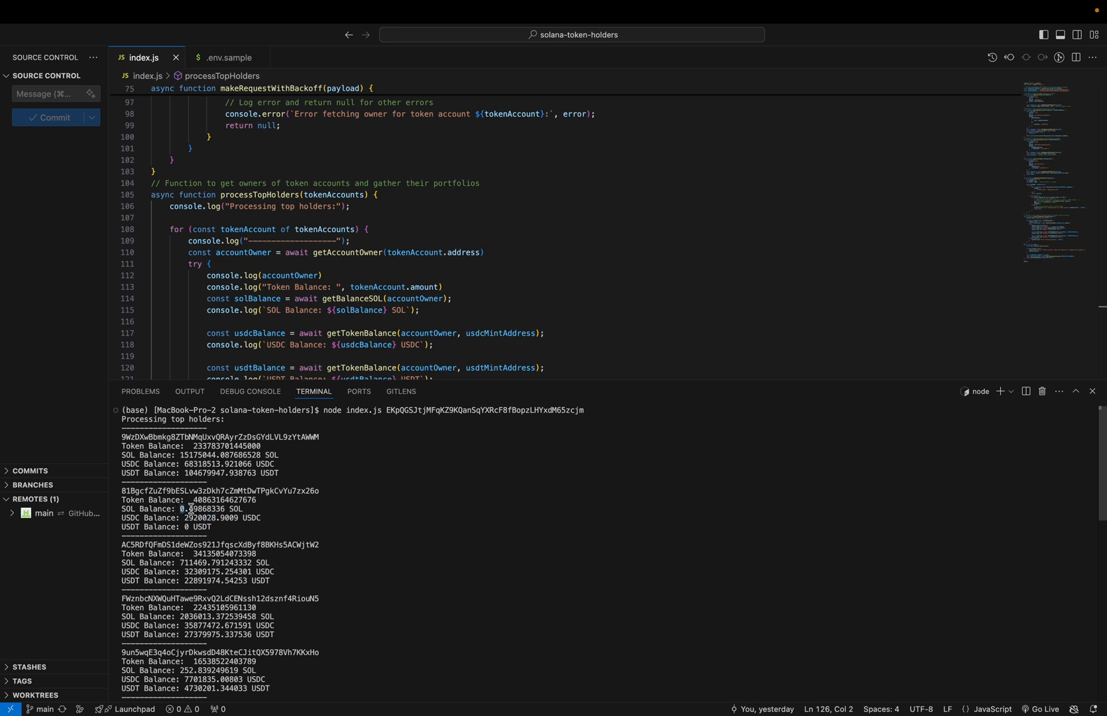
{"action": "scroll", "scroll_direction": "down", "scroll_amount": 3}
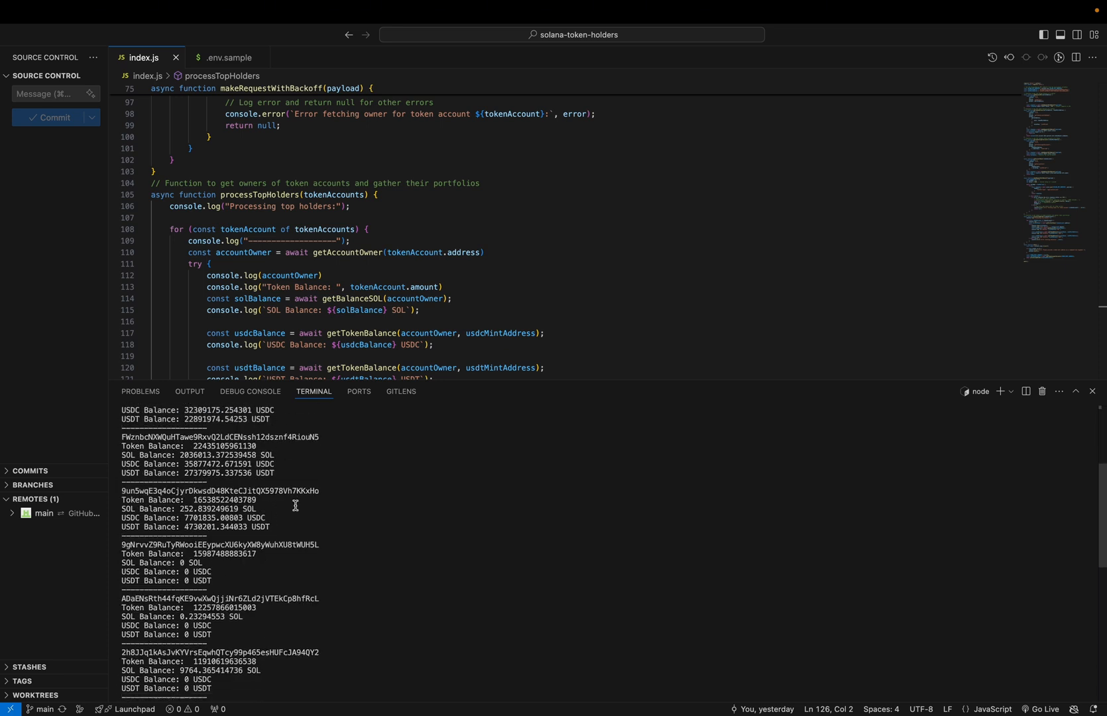
{"action": "scroll", "scroll_direction": "down", "scroll_amount": 3}
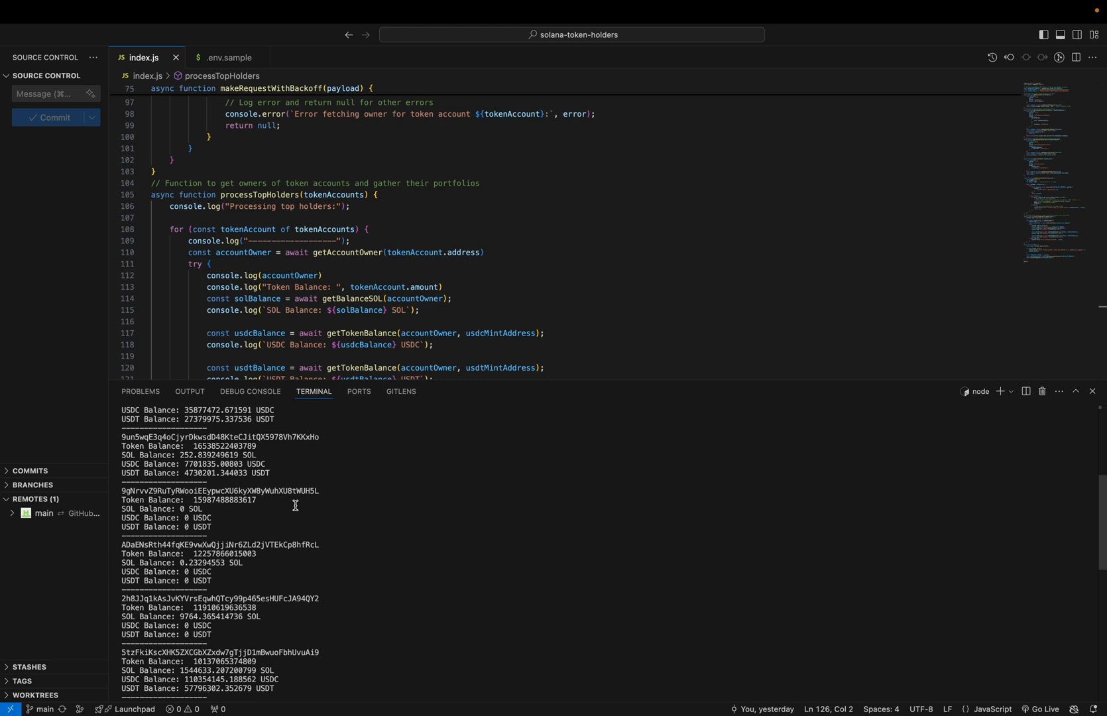
{"action": "mouse_move", "coordinate": [310, 495]}
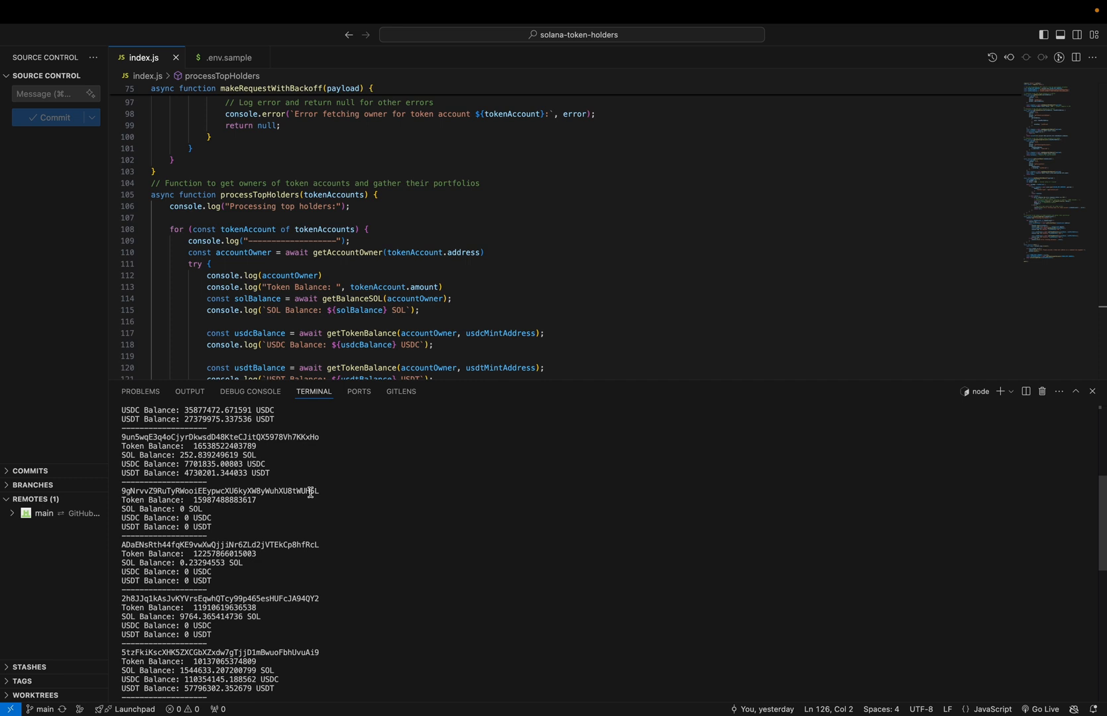
{"action": "scroll", "scroll_direction": "down", "scroll_amount": 3}
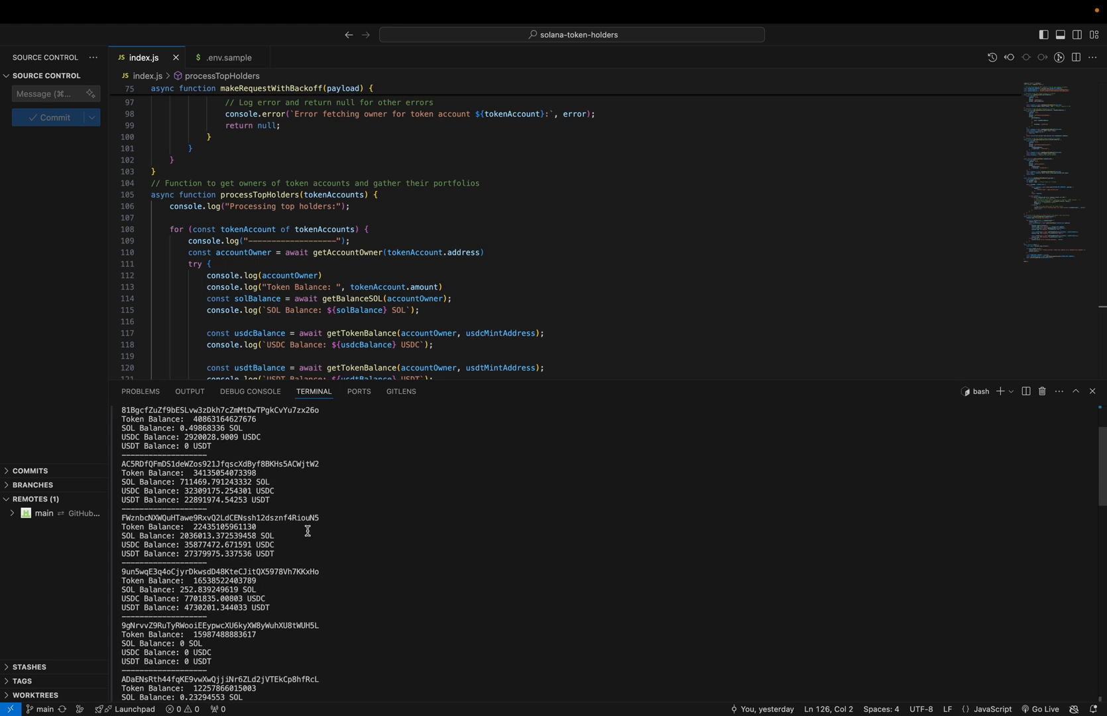
{"action": "scroll", "scroll_direction": "down", "scroll_amount": 3}
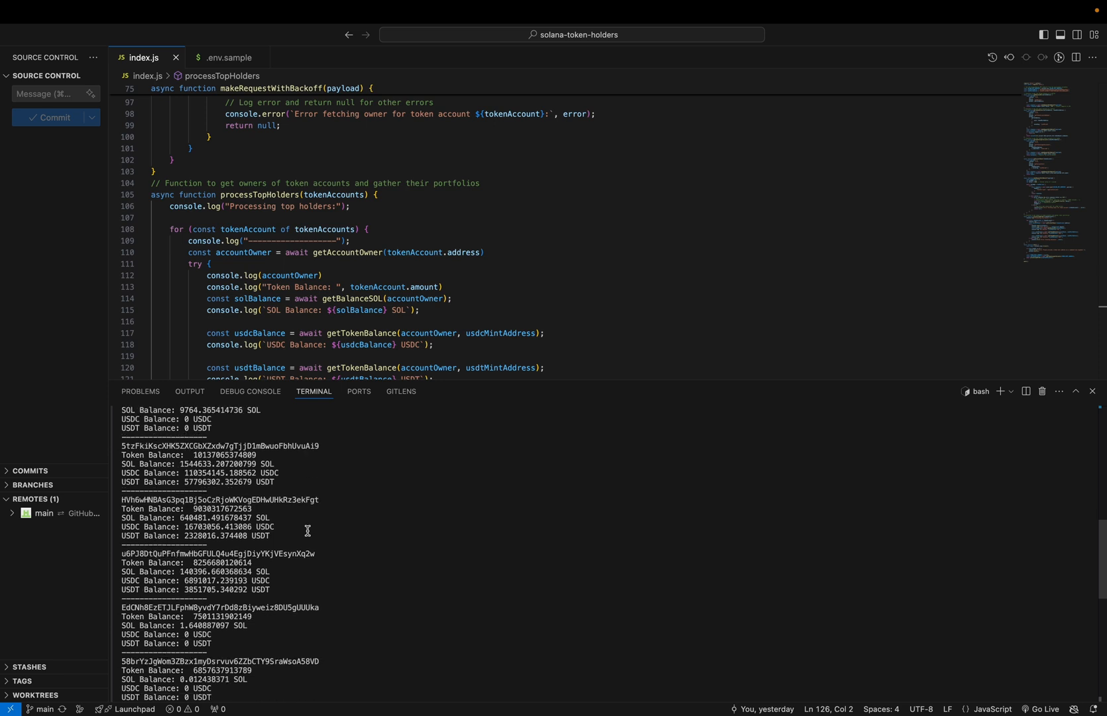